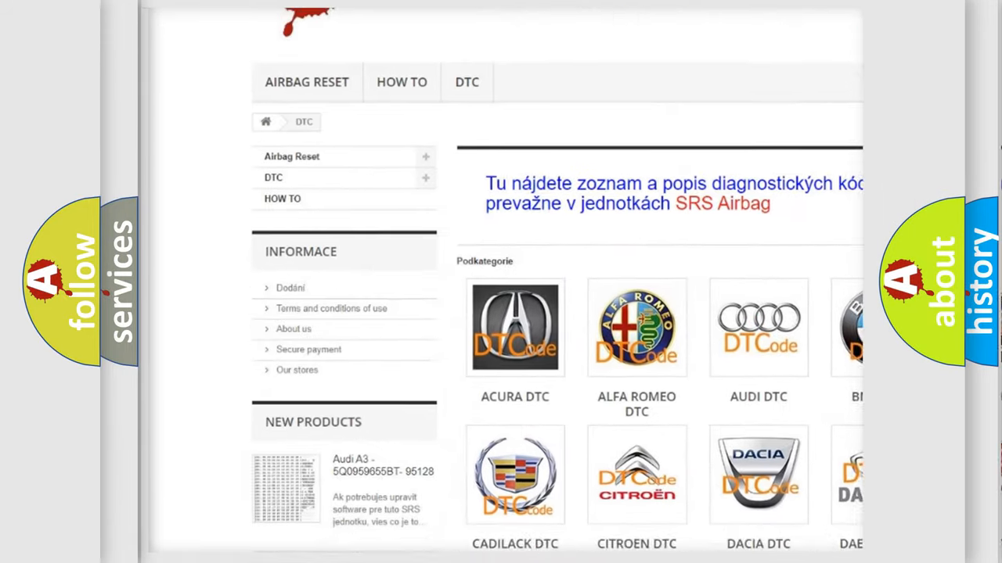
pyautogui.scroll(-3)
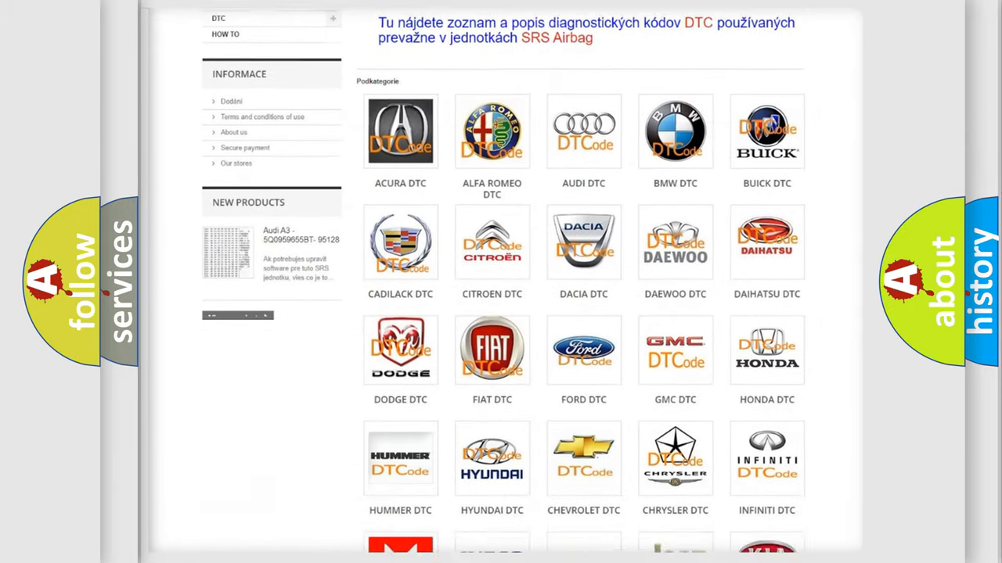
pyautogui.scroll(-3)
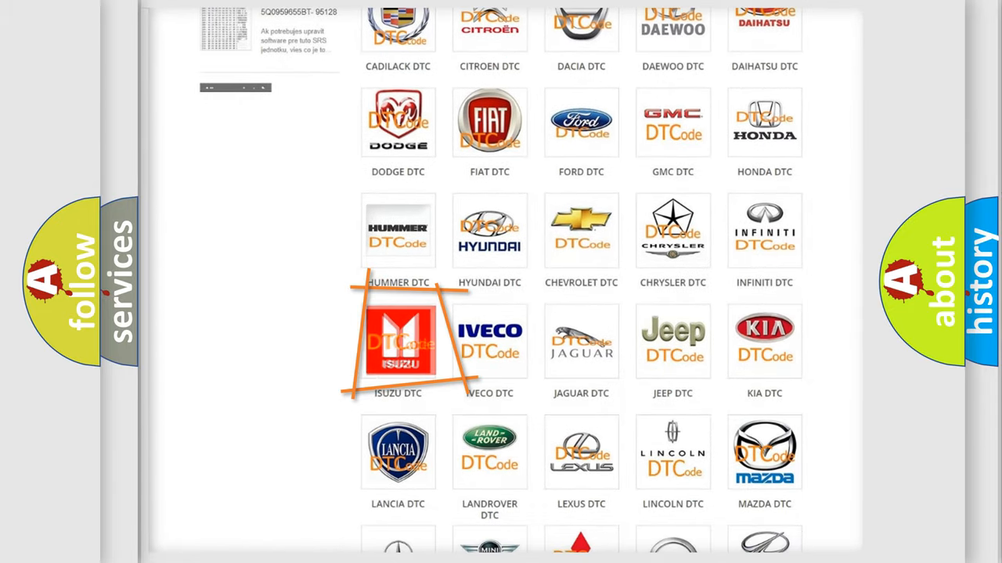